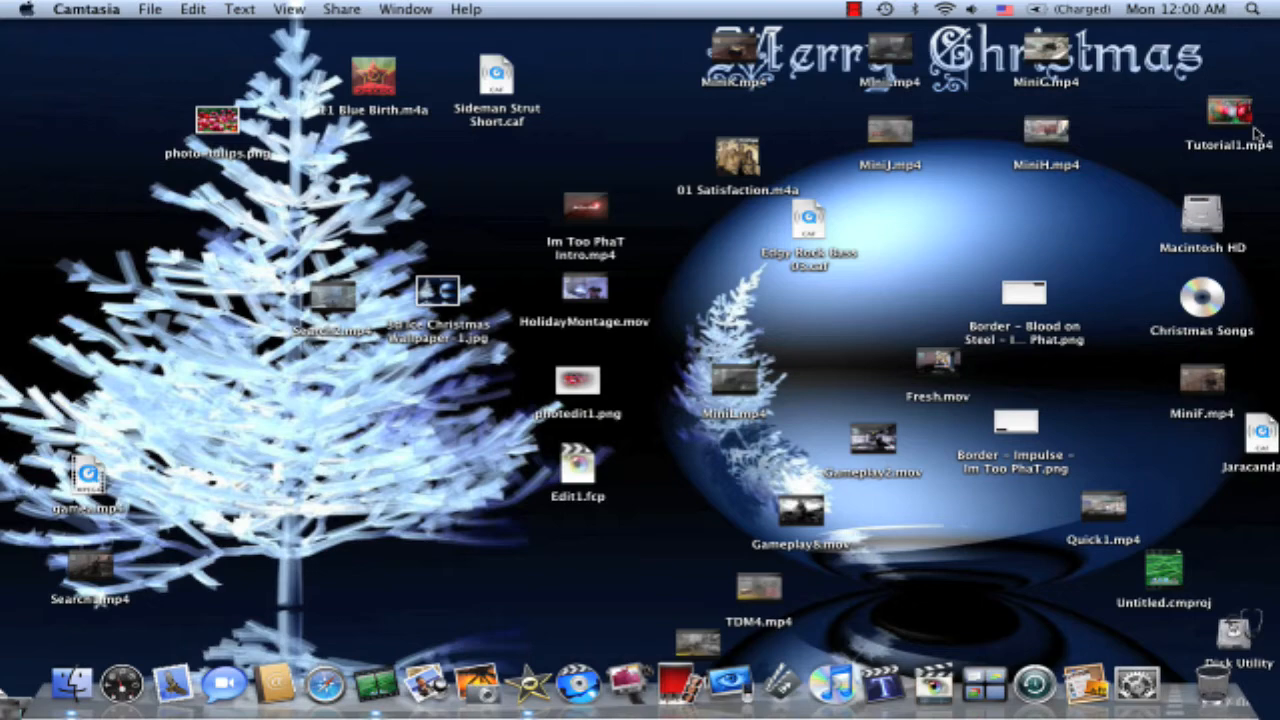
{"action": "mouse_move", "coordinate": [528, 683]}
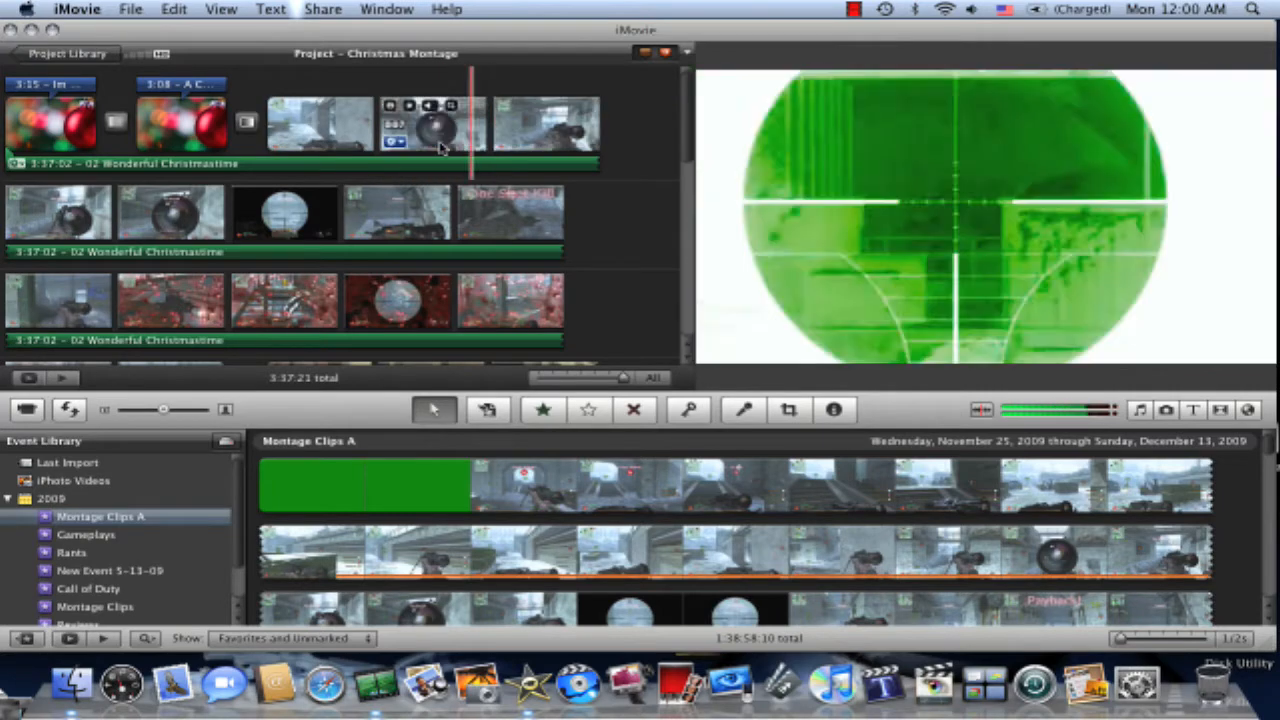
Change the scope clip's video effect from Negative to None.
{"action": "left_click", "coordinate": [435, 125]}
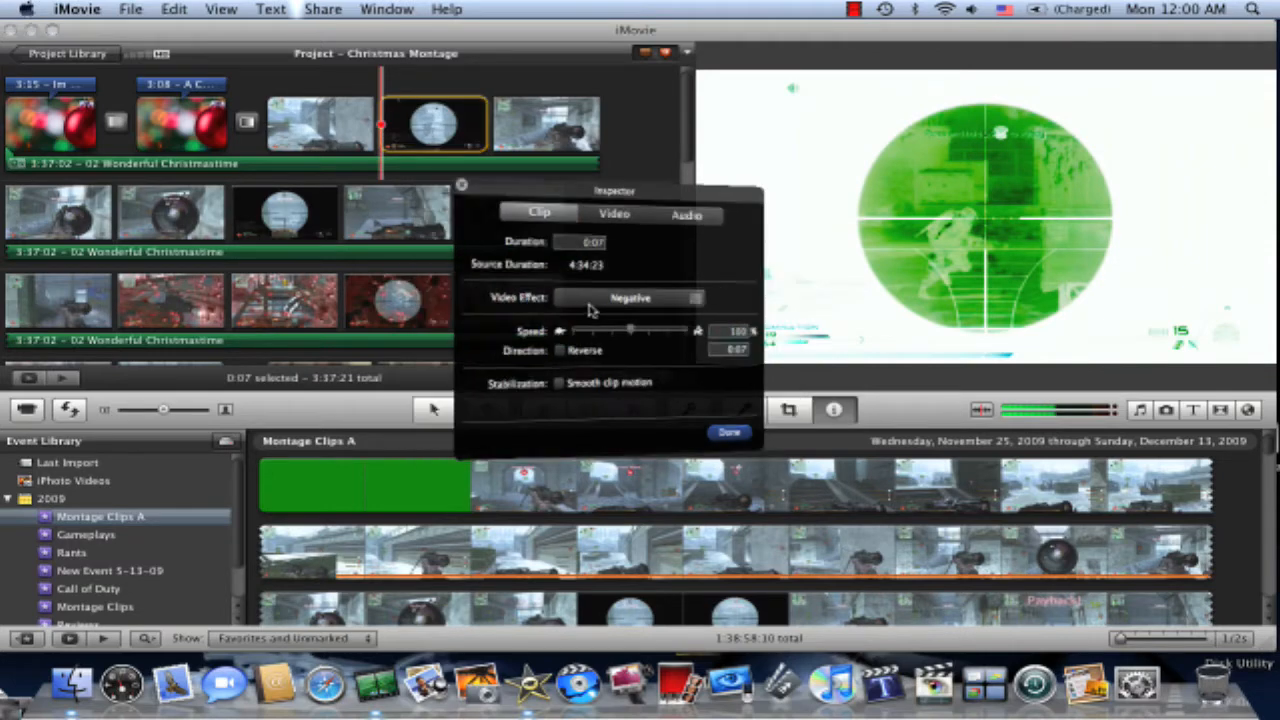
{"action": "left_click", "coordinate": [729, 432]}
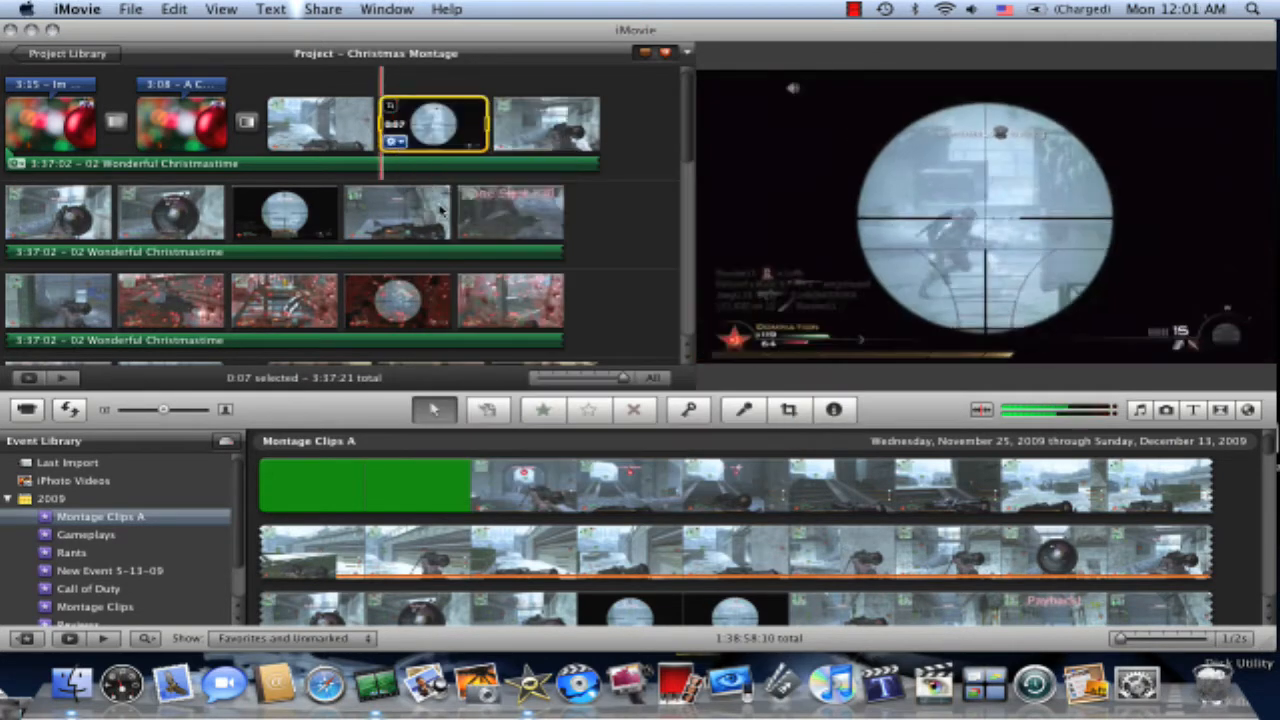
{"action": "left_click", "coordinate": [788, 410]}
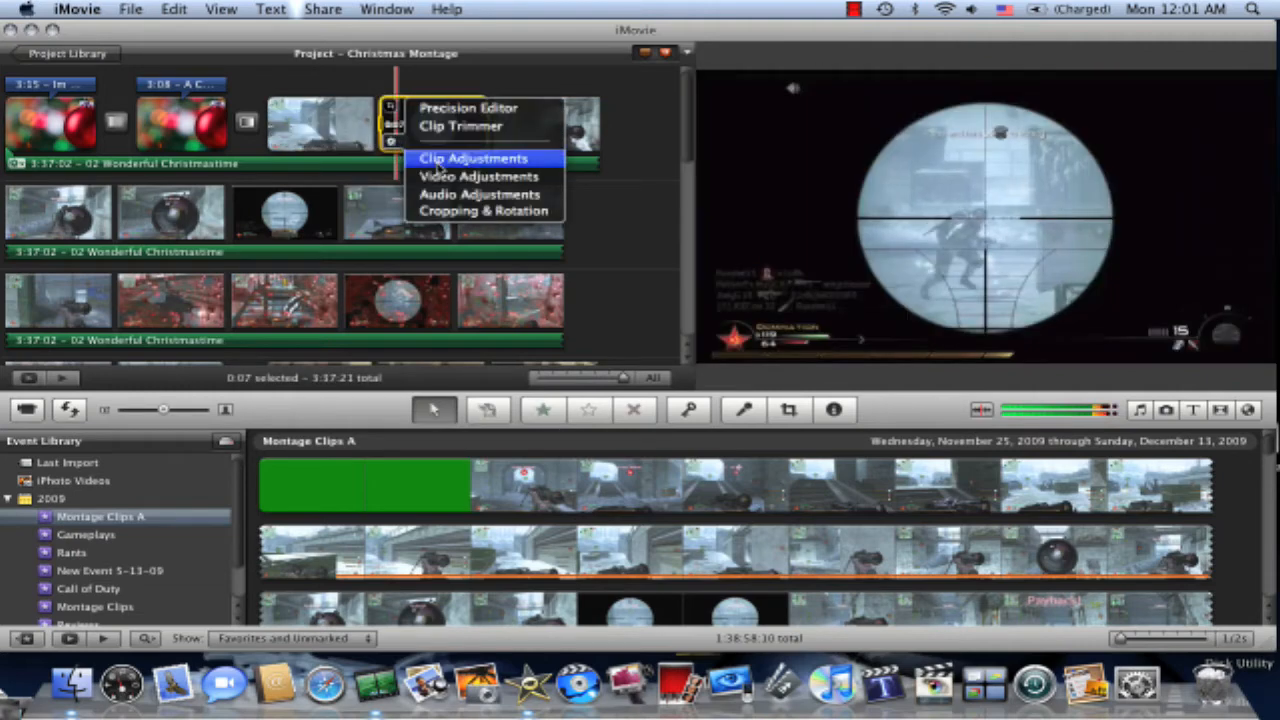
Apply a video effect to the scope clip via Clip Adjustments.
{"action": "left_click", "coordinate": [473, 158]}
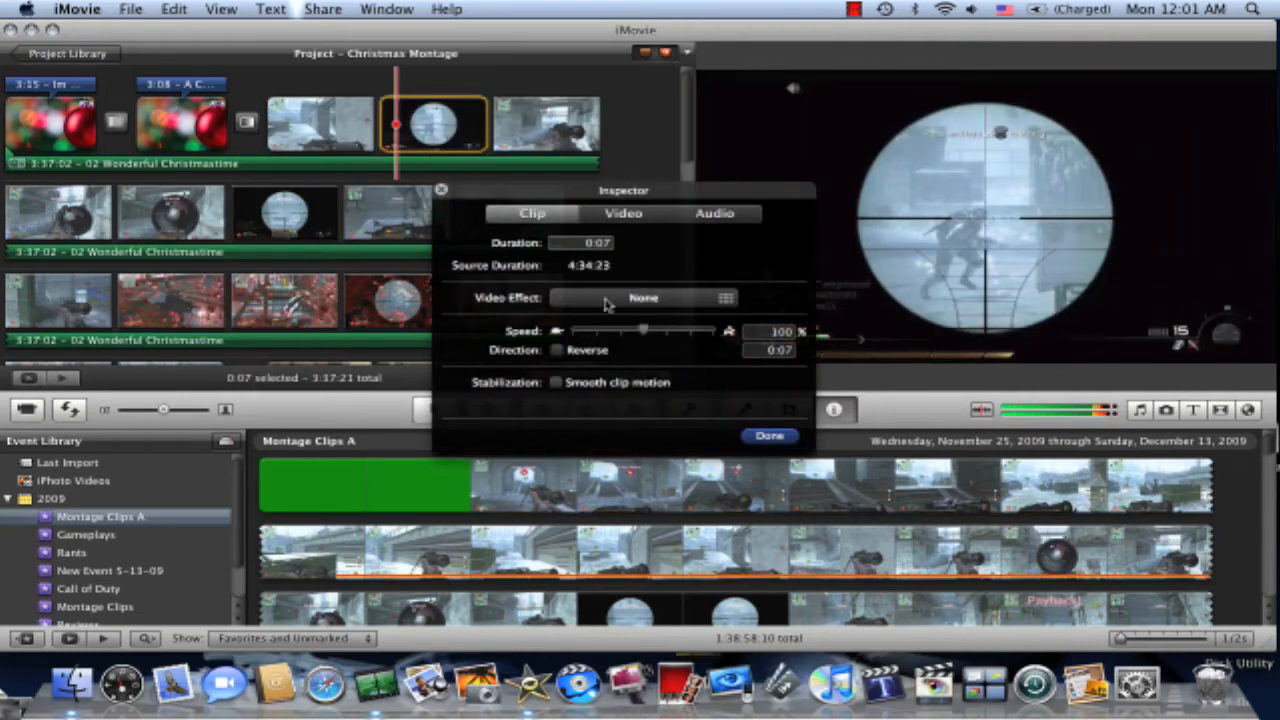
{"action": "left_click", "coordinate": [645, 297]}
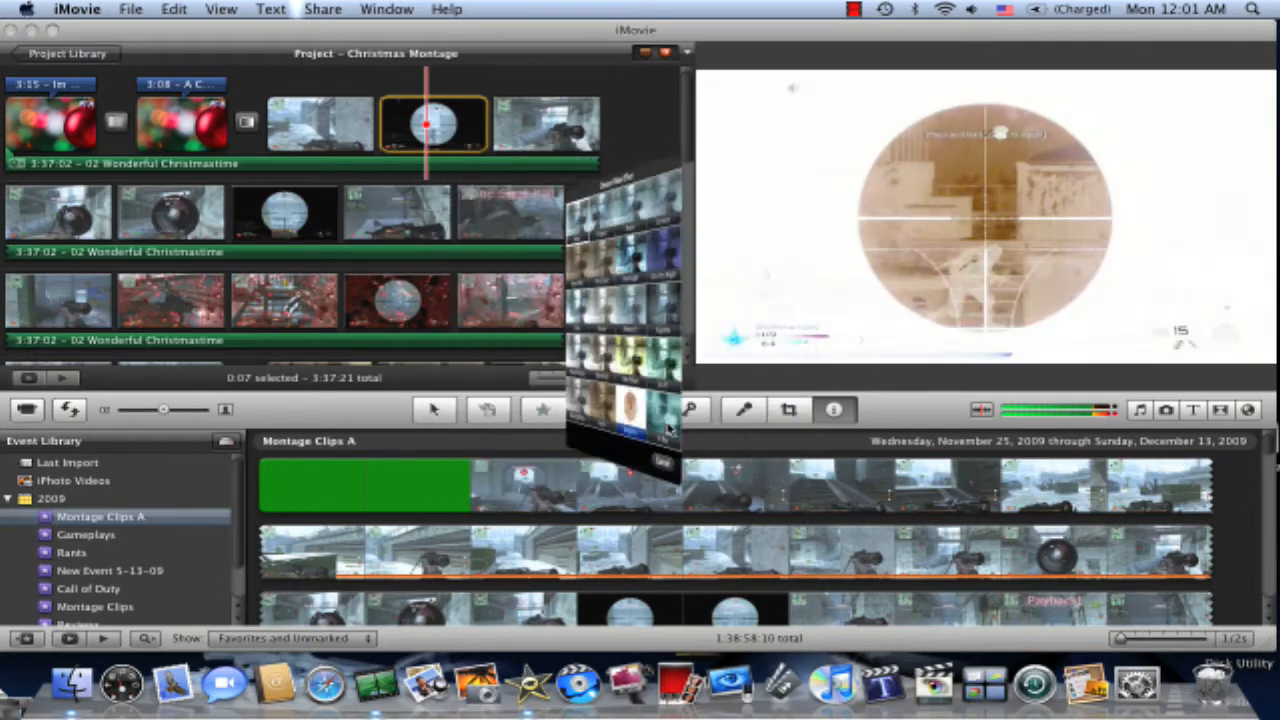
{"action": "left_click", "coordinate": [834, 410]}
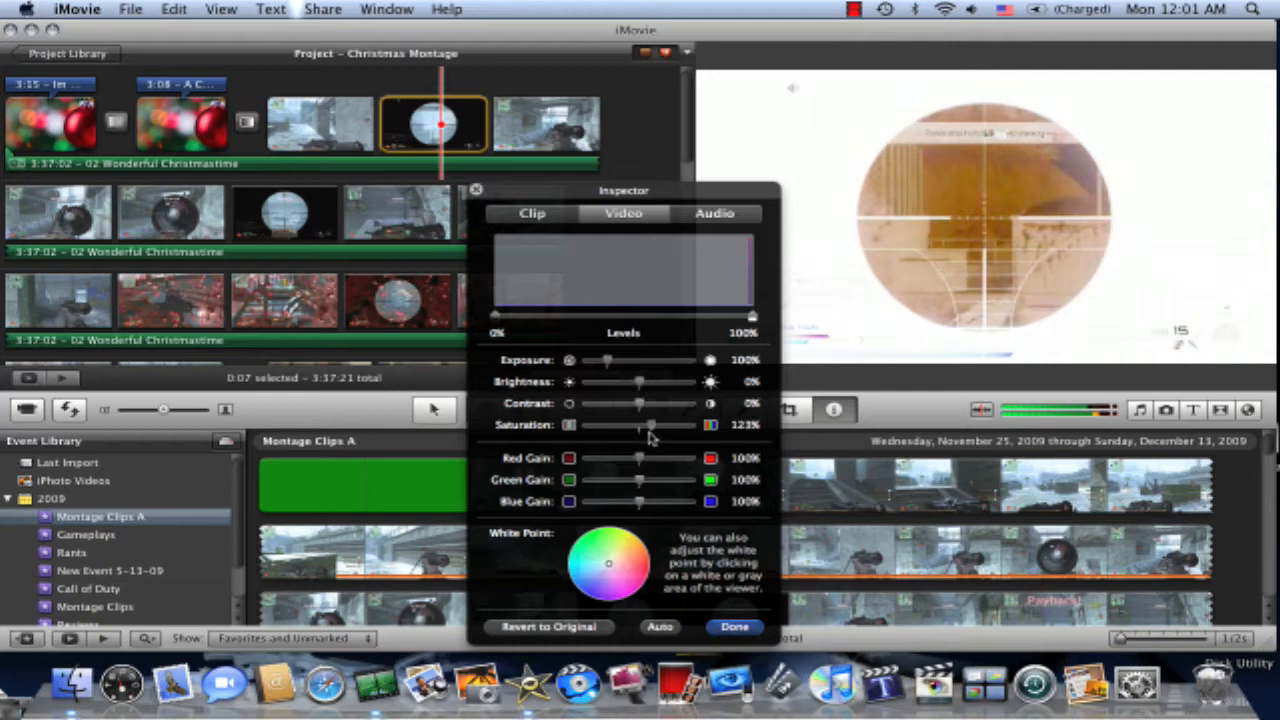
Set saturation 120%, red gain 200%, green gain 42%, blue gain 121%.
{"action": "left_click_drag", "start_coordinate": [648, 425], "coordinate": [652, 425]}
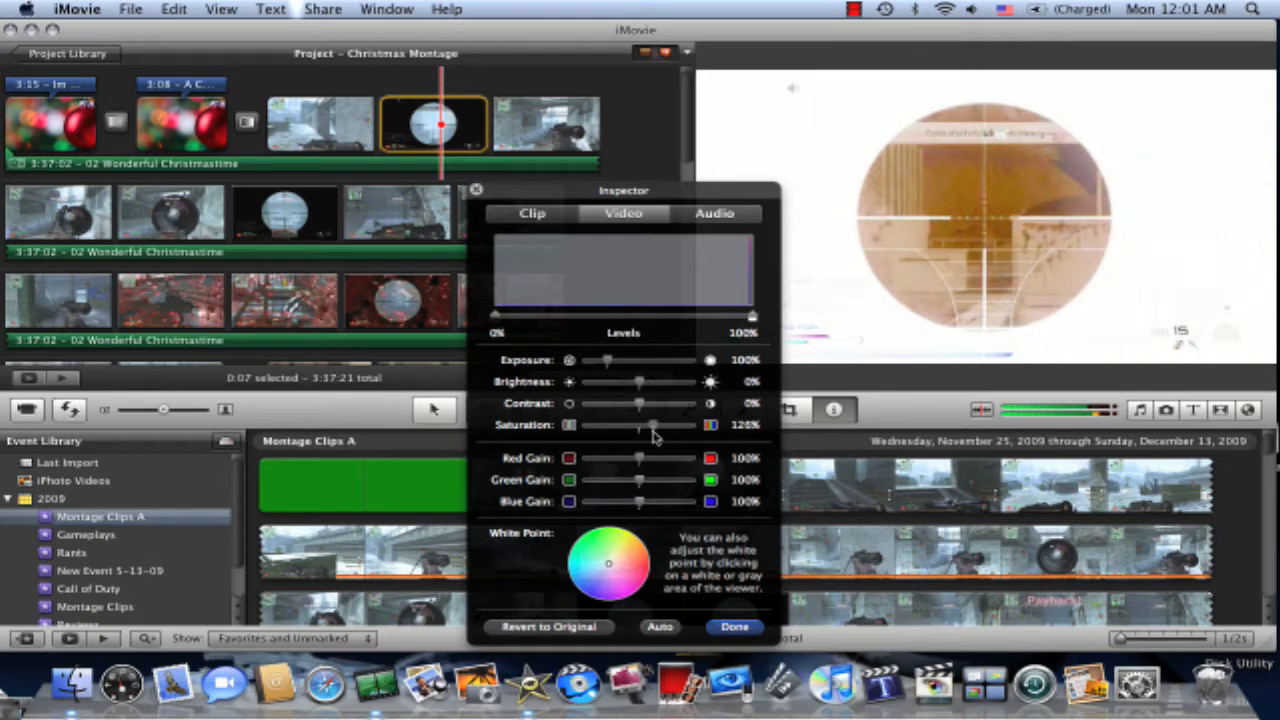
{"action": "left_click_drag", "start_coordinate": [638, 457], "coordinate": [612, 457]}
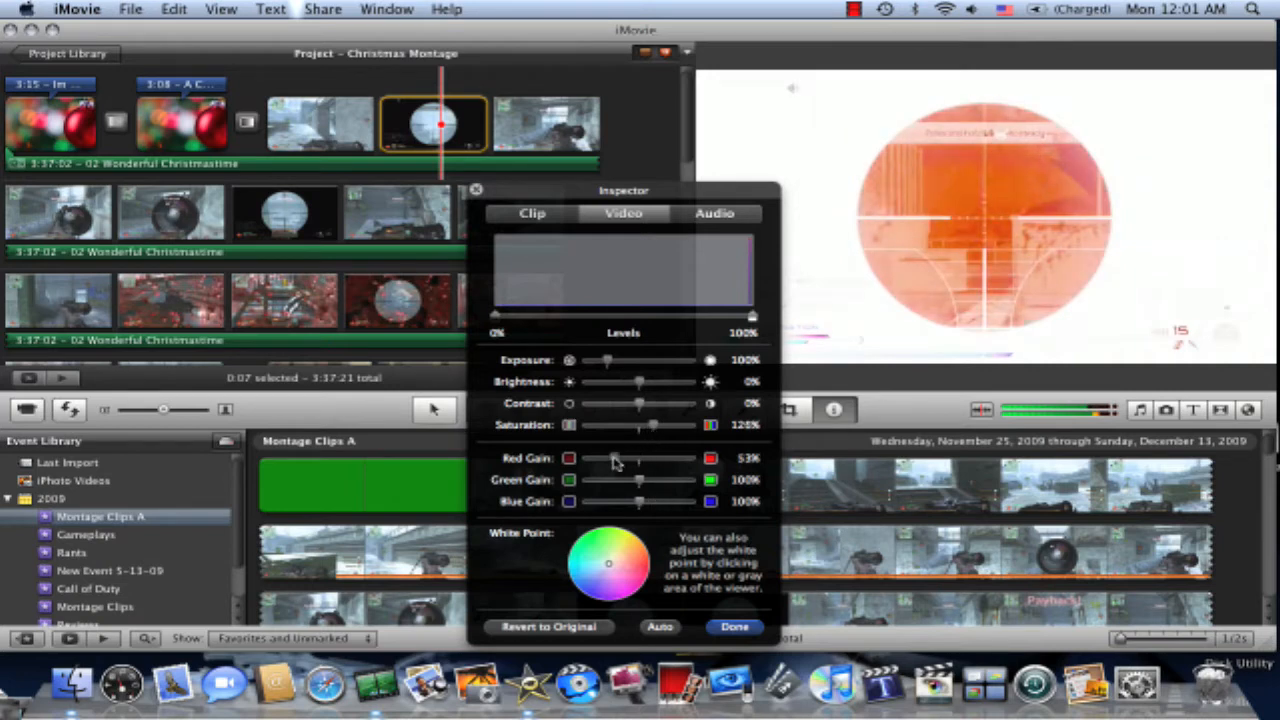
{"action": "left_click_drag", "start_coordinate": [615, 458], "coordinate": [665, 458]}
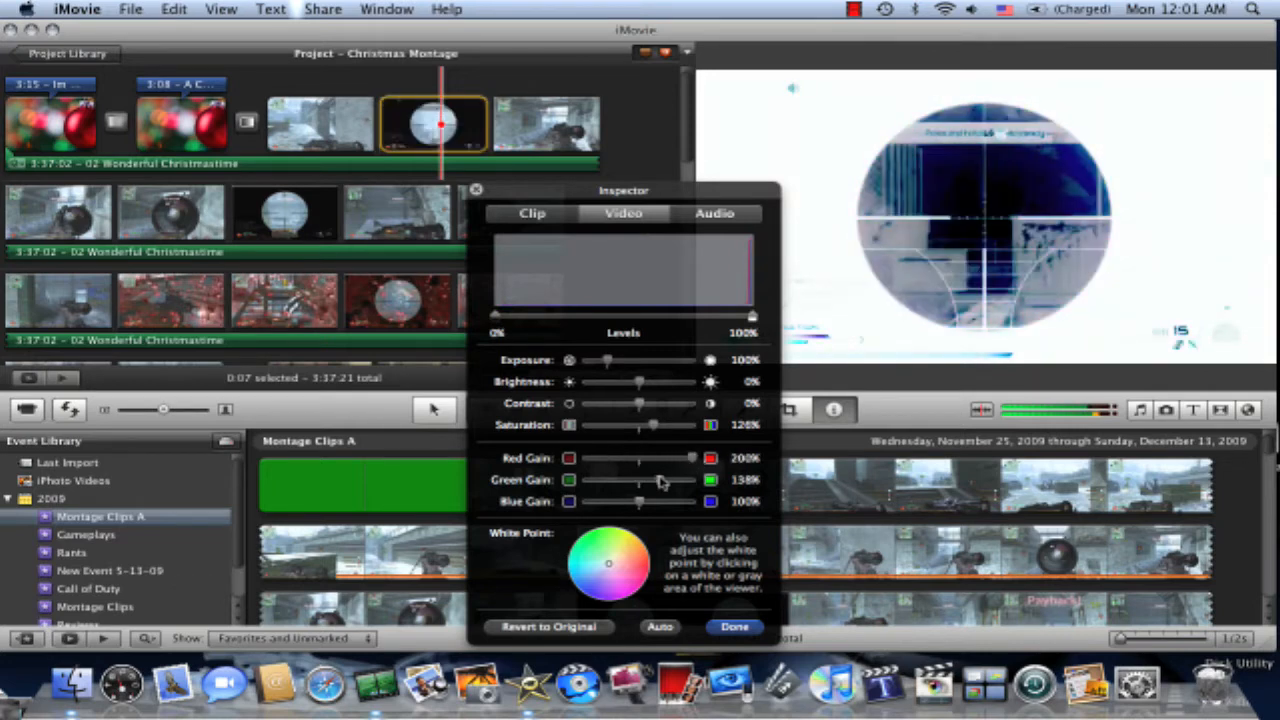
{"action": "left_click_drag", "start_coordinate": [655, 480], "coordinate": [605, 480]}
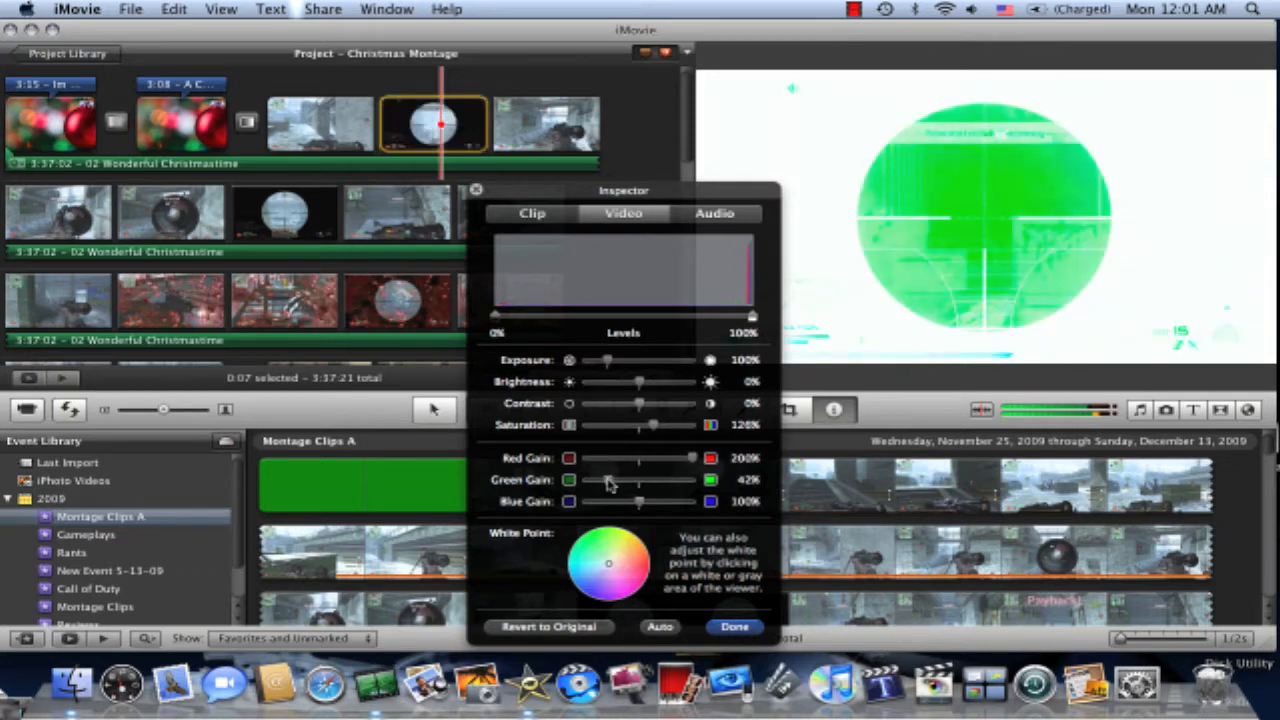
{"action": "left_click_drag", "start_coordinate": [638, 501], "coordinate": [690, 501]}
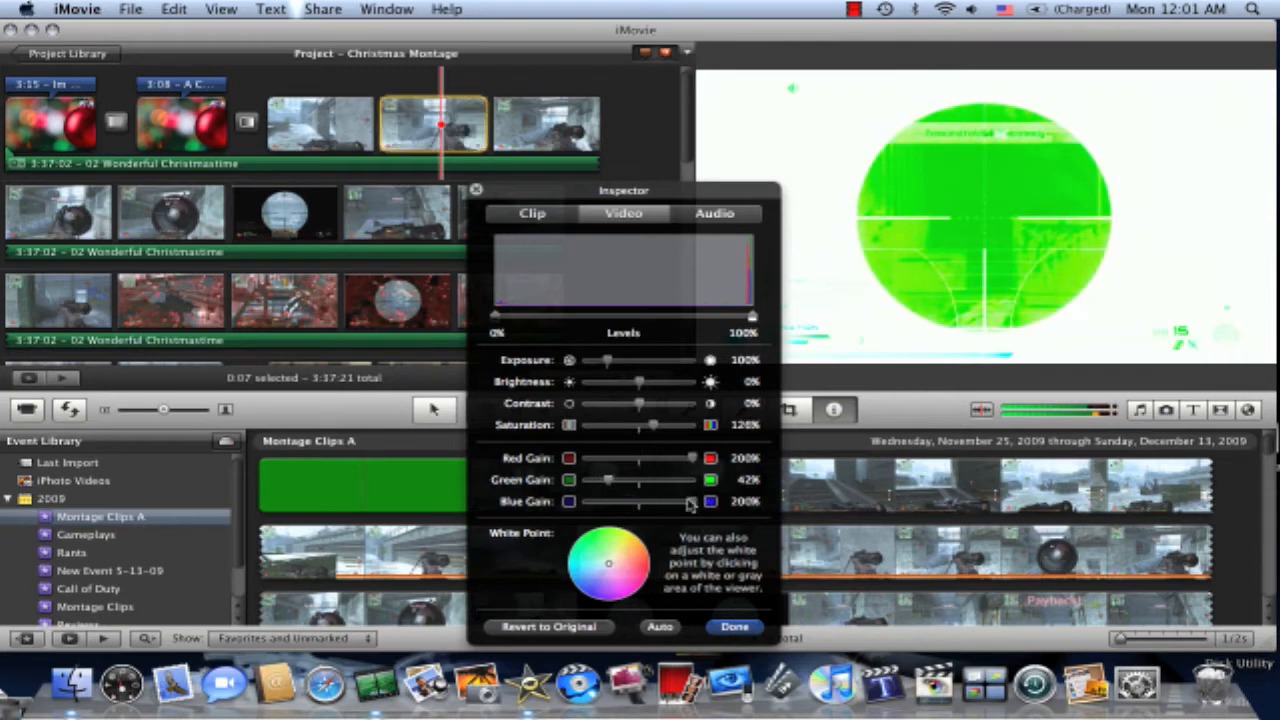
{"action": "left_click_drag", "start_coordinate": [688, 501], "coordinate": [650, 501]}
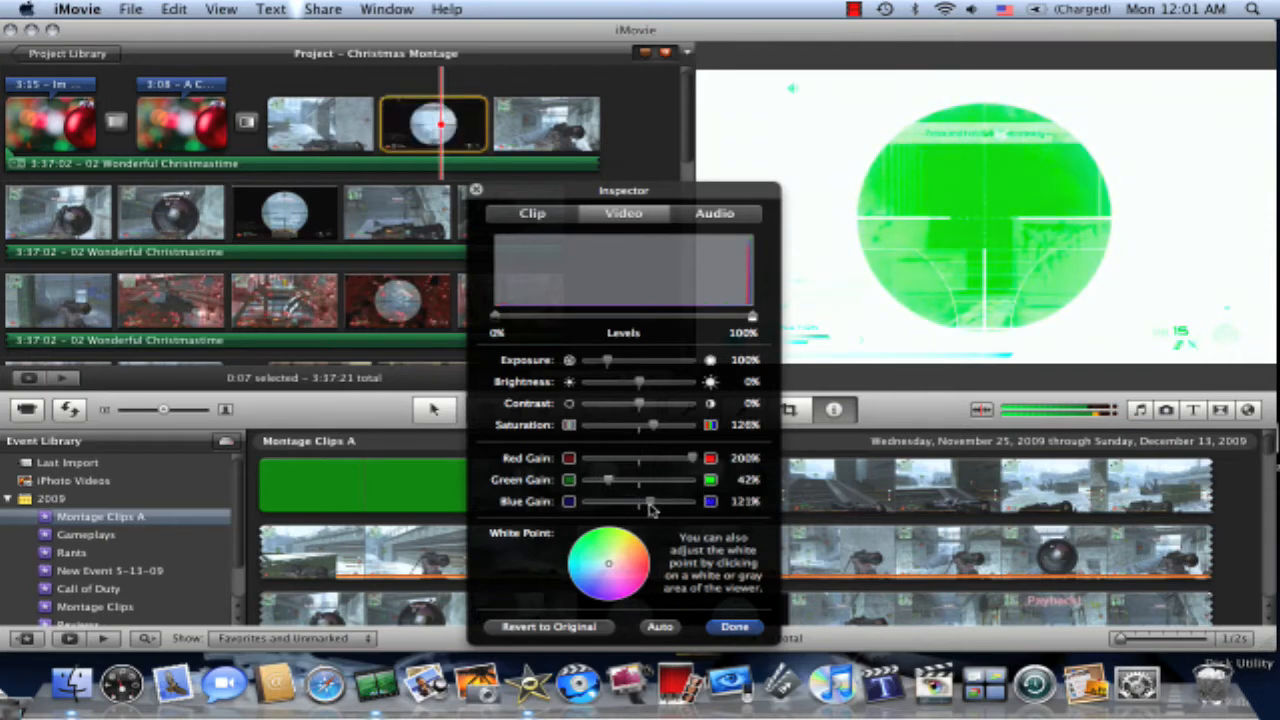
Lower the scope clip's audio volume to 15%.
{"action": "left_click", "coordinate": [714, 213]}
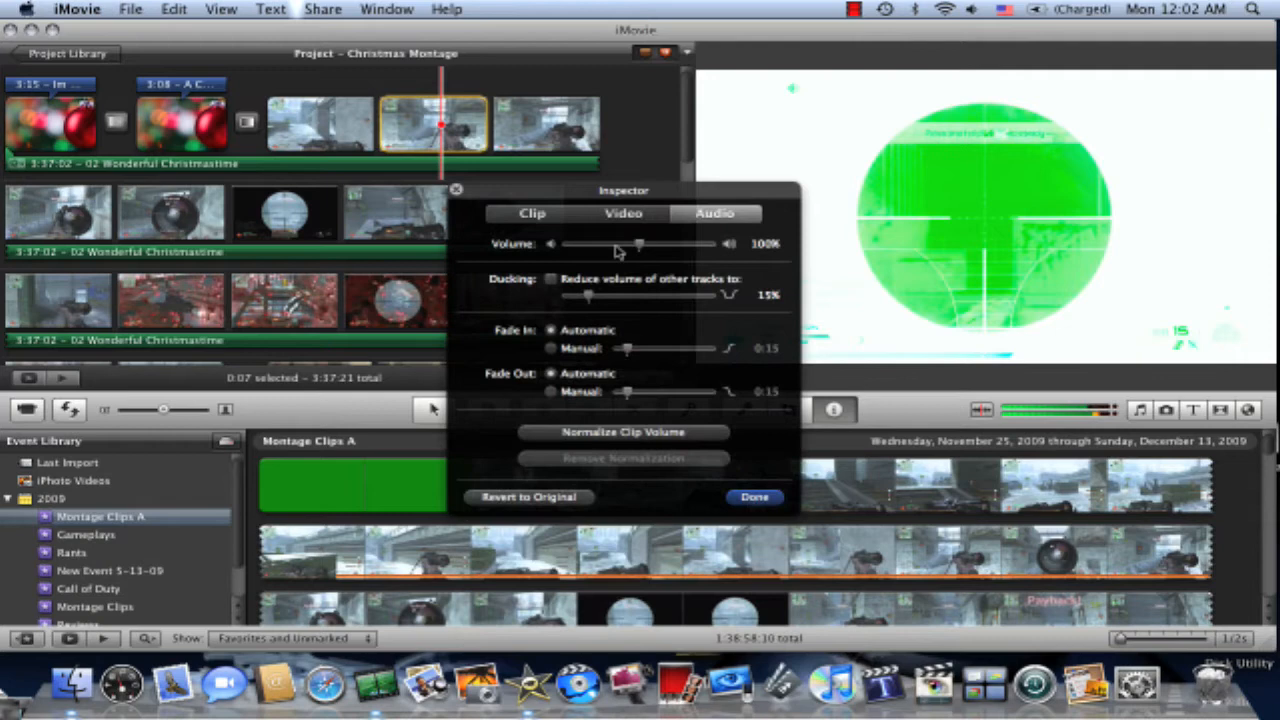
{"action": "left_click_drag", "start_coordinate": [638, 243], "coordinate": [575, 243]}
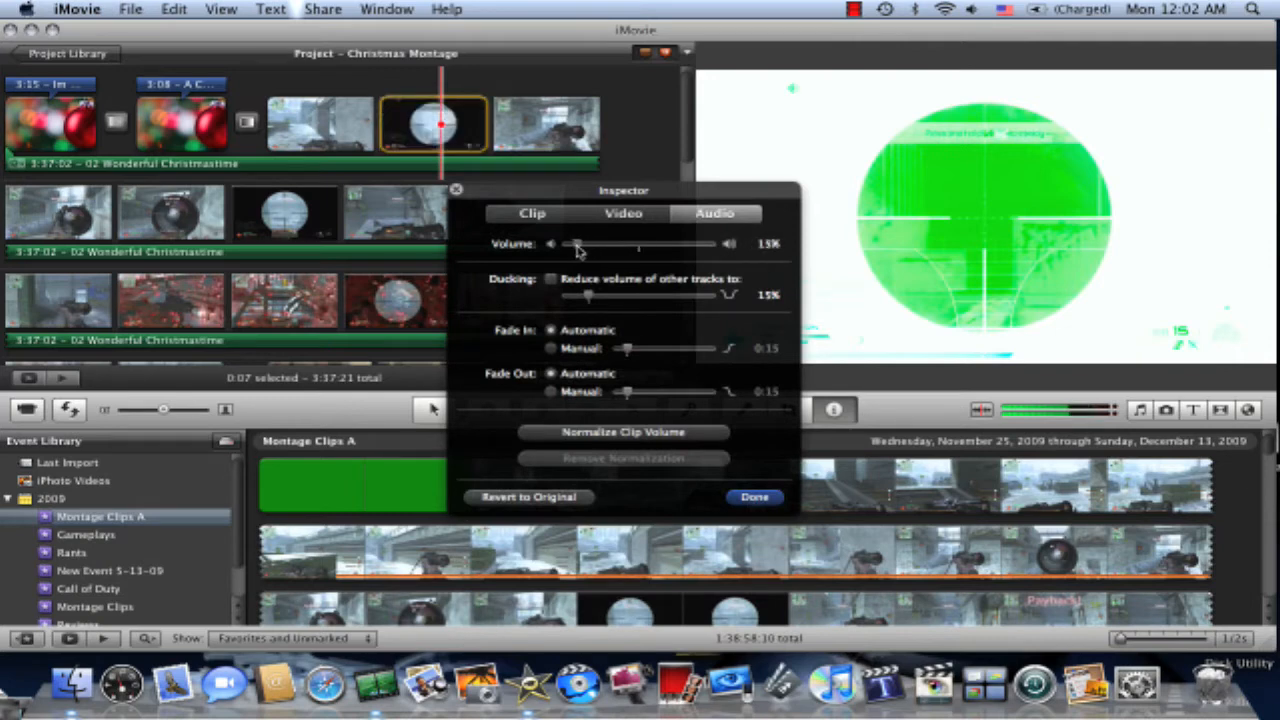
{"action": "left_click_drag", "start_coordinate": [578, 243], "coordinate": [575, 243]}
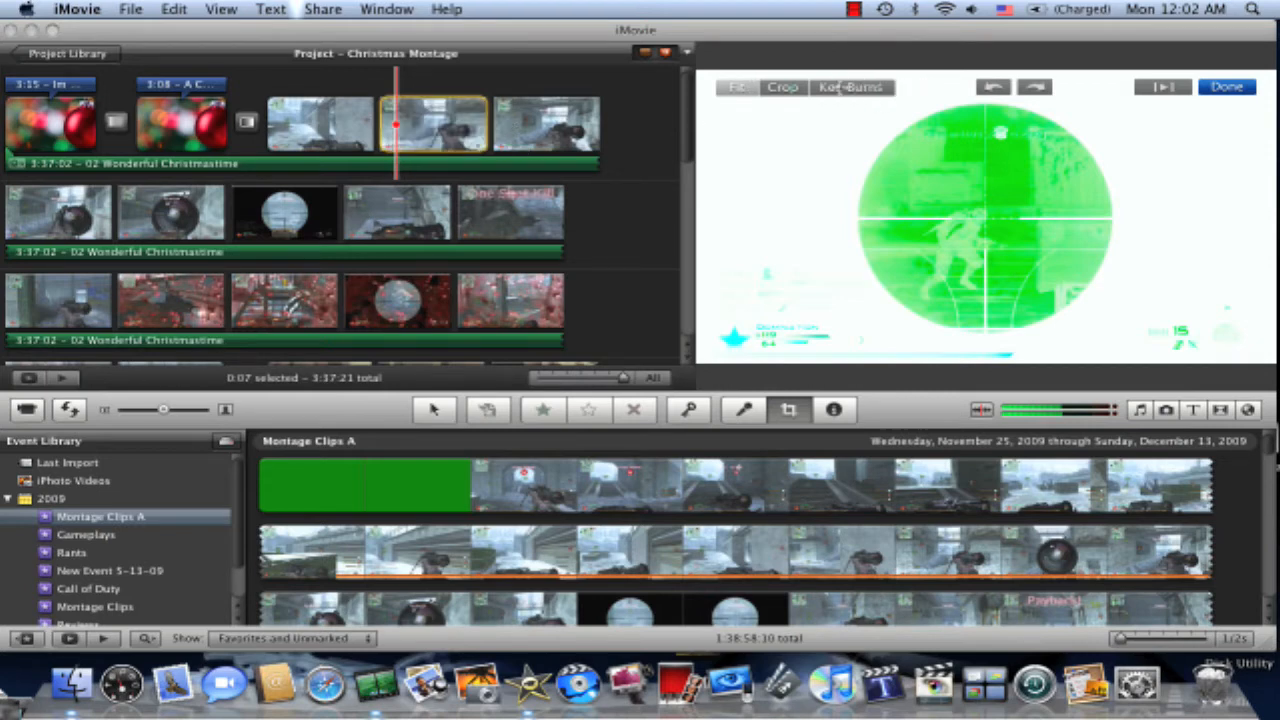
Add a confirmed Ken Burns zoom from full frame into the scope centre.
{"action": "left_click", "coordinate": [850, 87]}
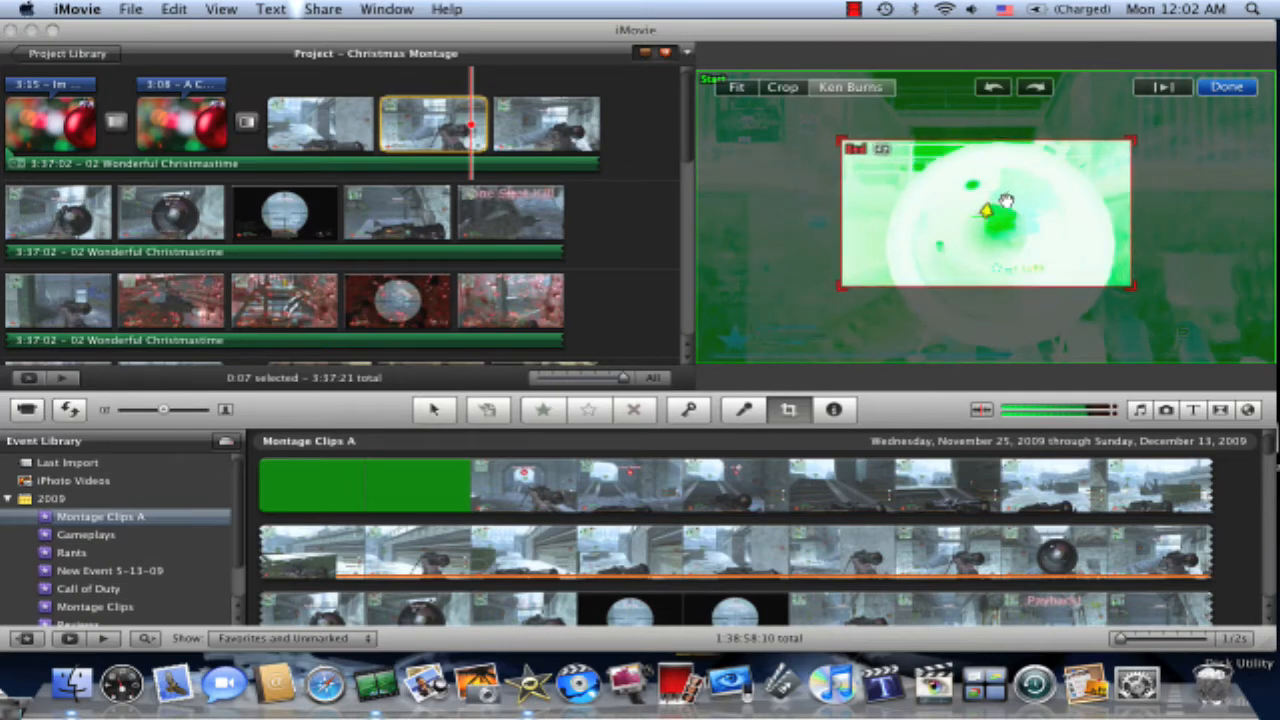
{"action": "left_click", "coordinate": [435, 410]}
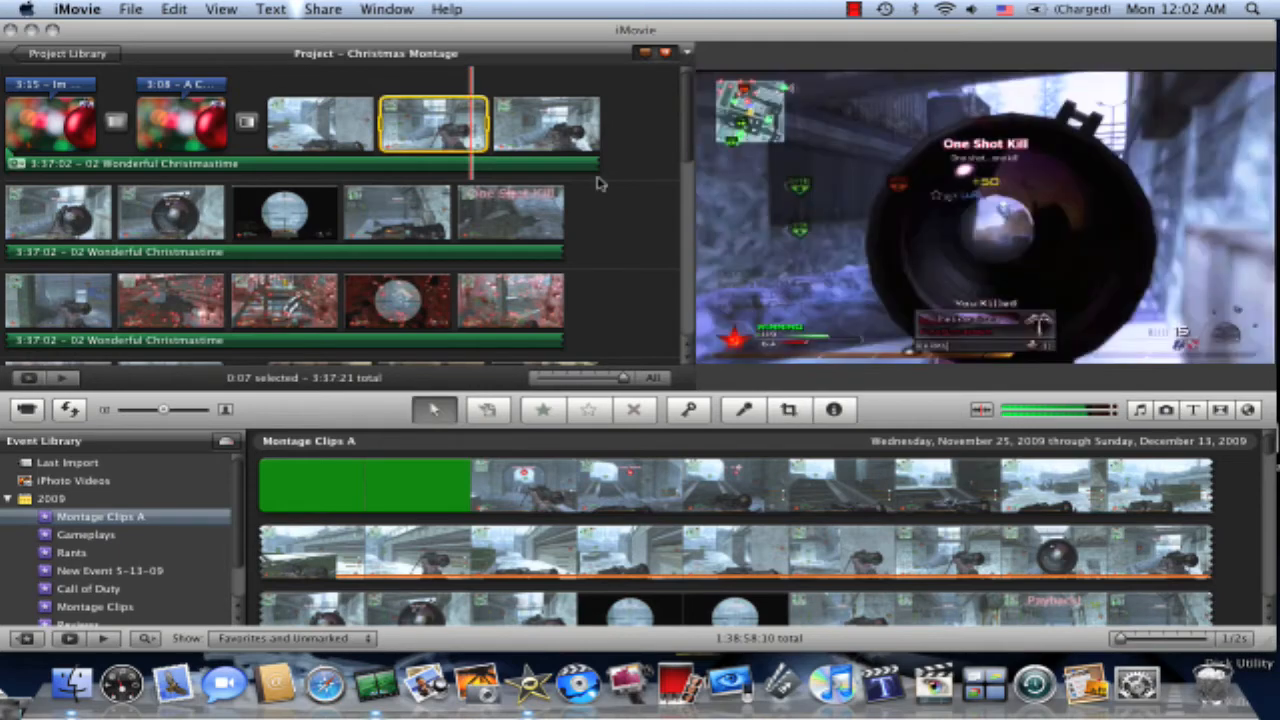
{"action": "left_click", "coordinate": [345, 125]}
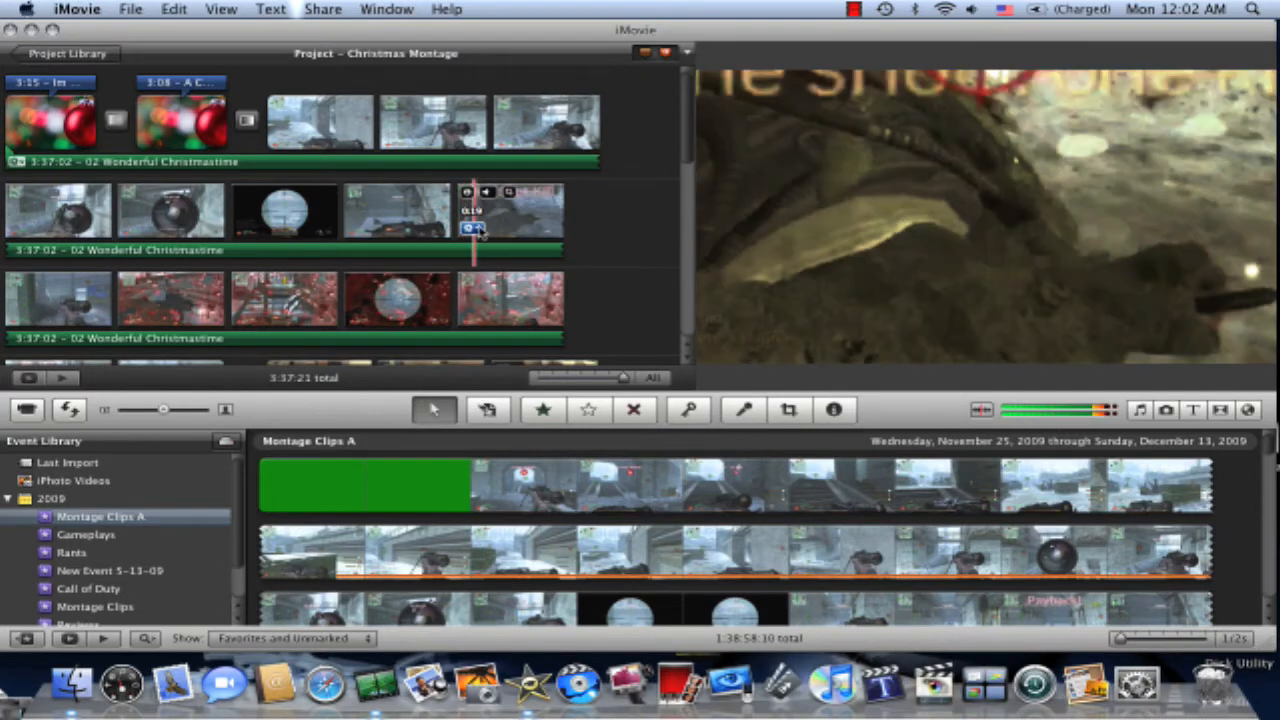
Apply a video effect to 'One shot... one kill' and set its volume to 14%.
{"action": "left_click", "coordinate": [475, 228]}
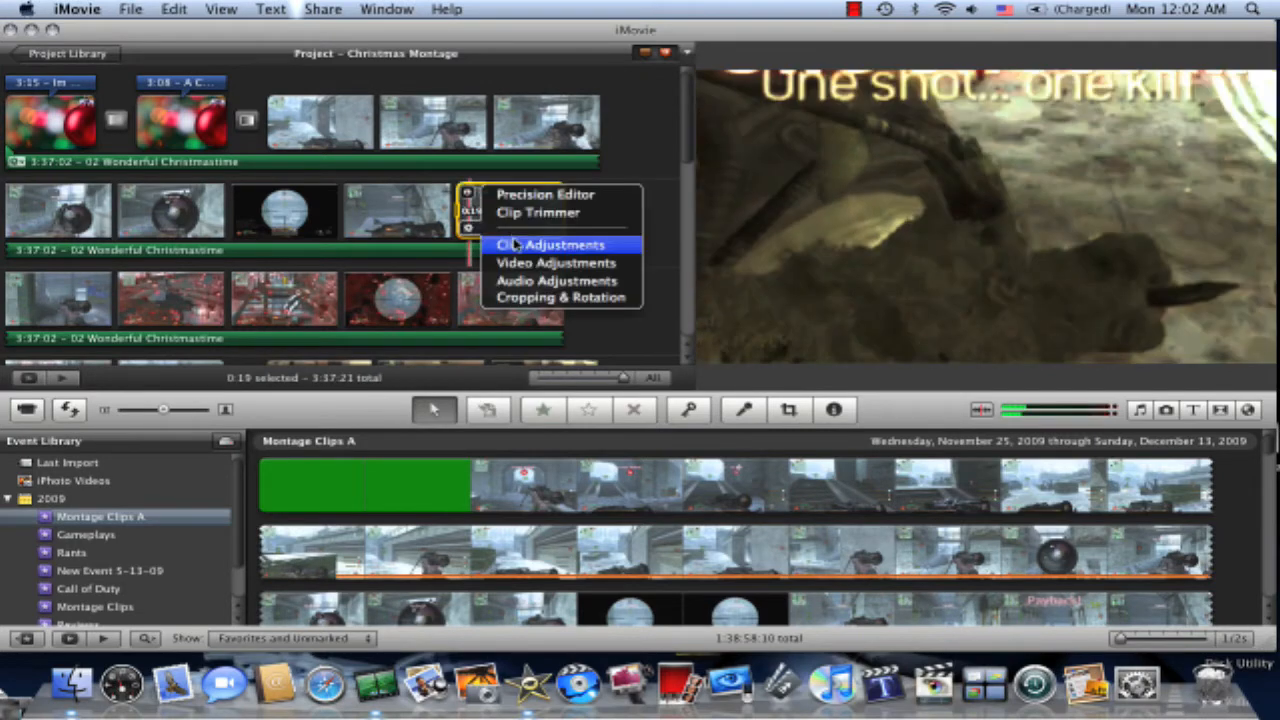
{"action": "left_click", "coordinate": [546, 244]}
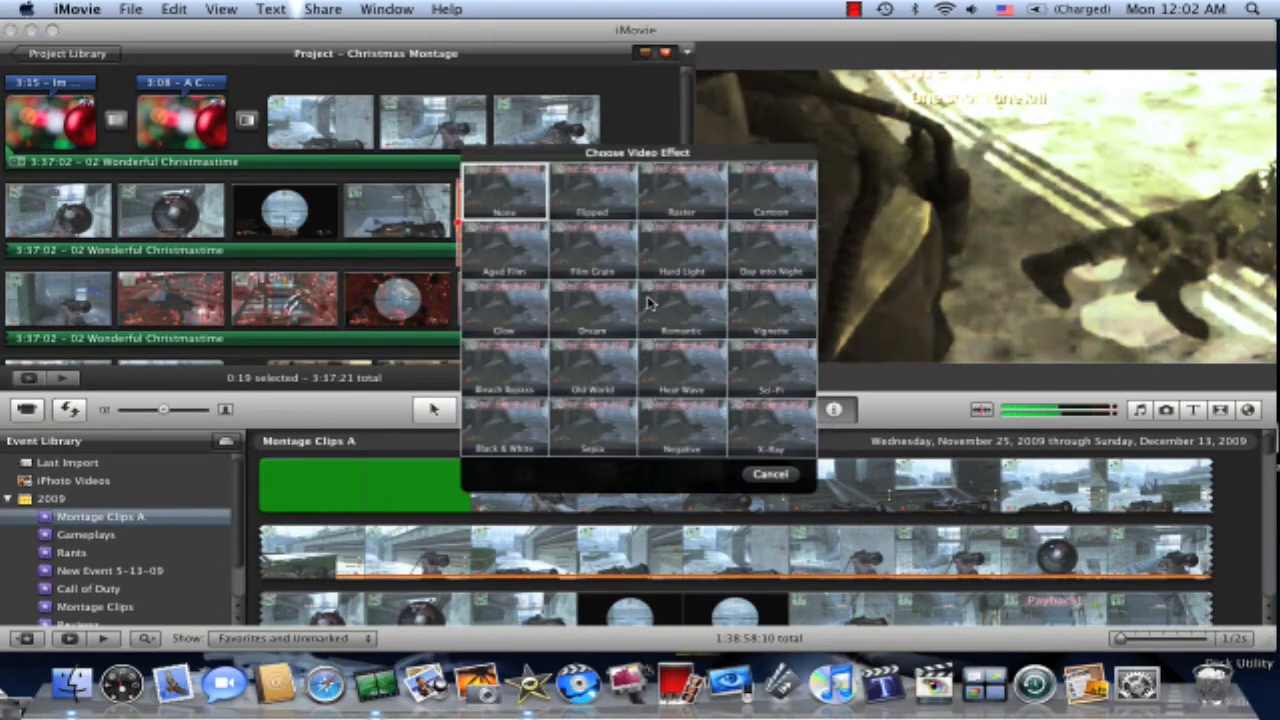
{"action": "left_click", "coordinate": [682, 370]}
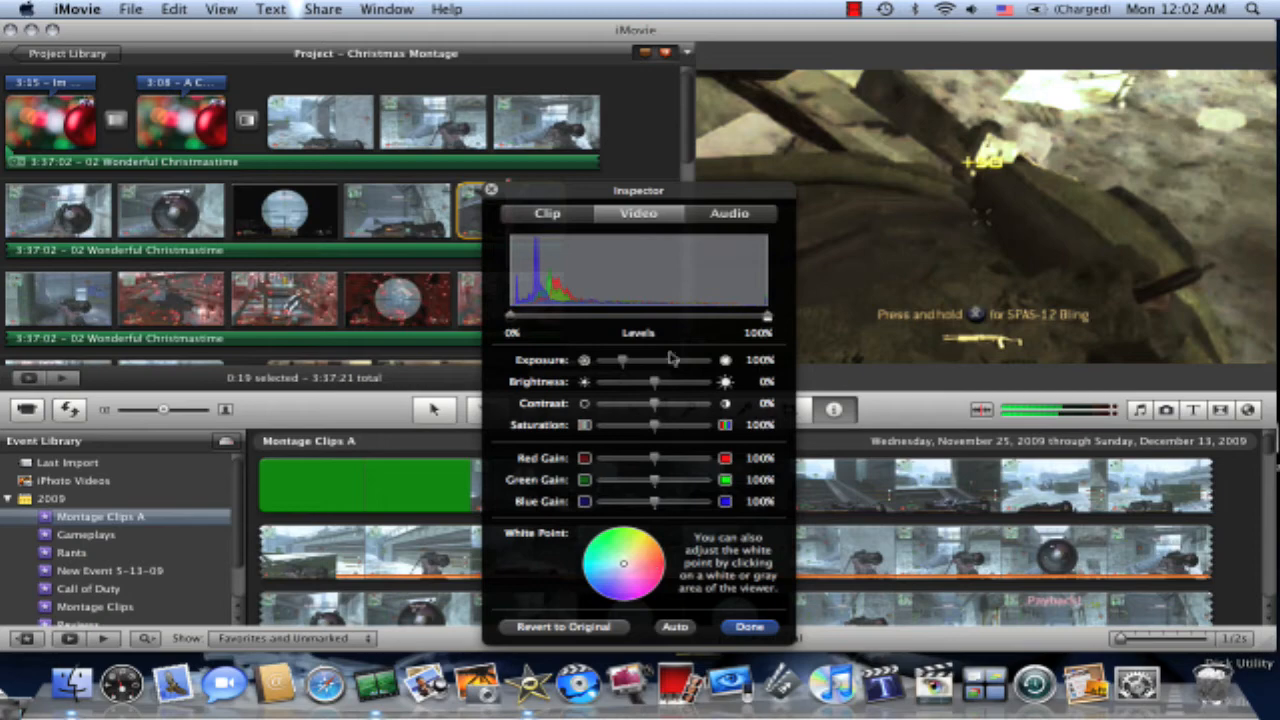
{"action": "left_click", "coordinate": [729, 213]}
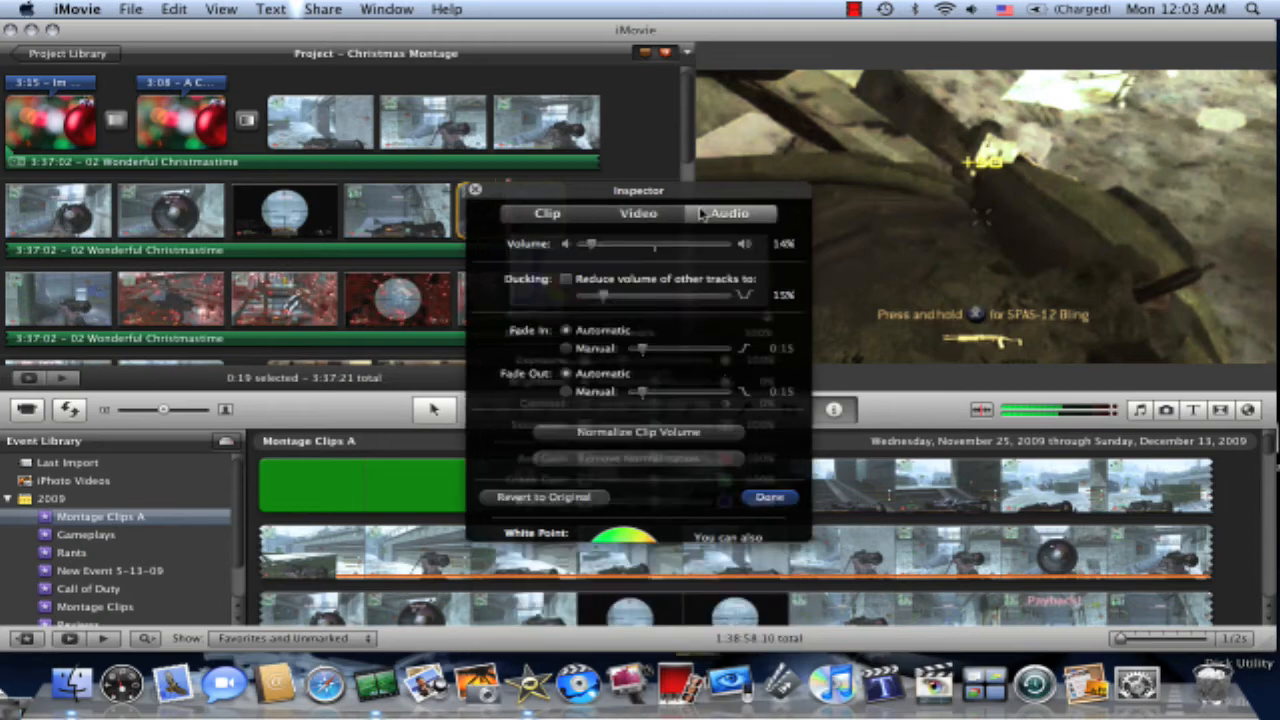
{"action": "left_click", "coordinate": [769, 497]}
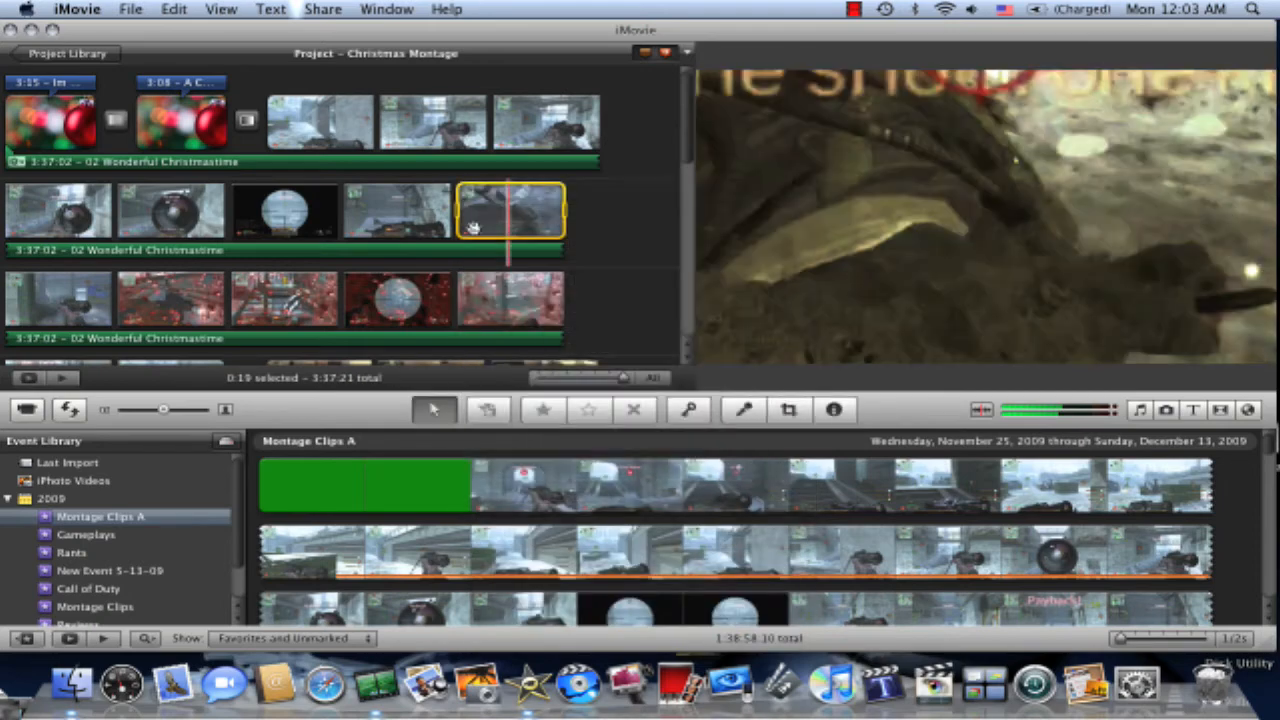
Set and confirm a Ken Burns zoom on the 'One shot... one kill' clip.
{"action": "left_click", "coordinate": [789, 410]}
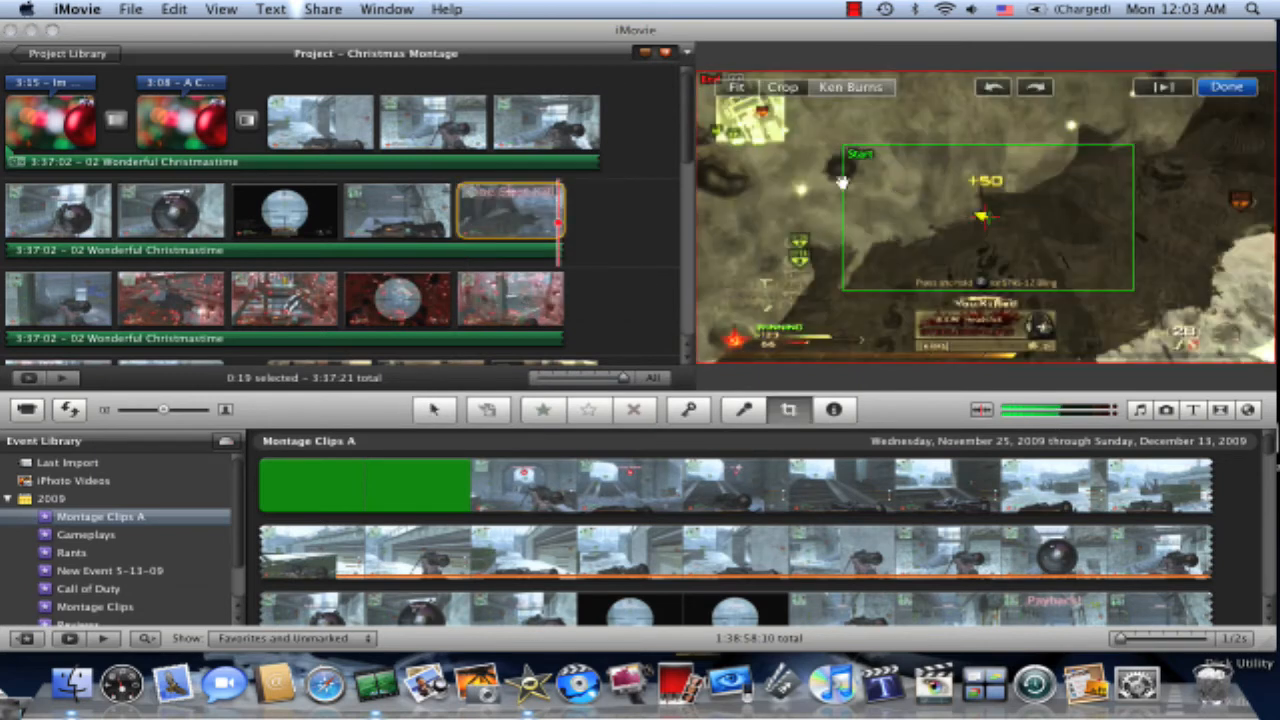
{"action": "mouse_move", "coordinate": [868, 168]}
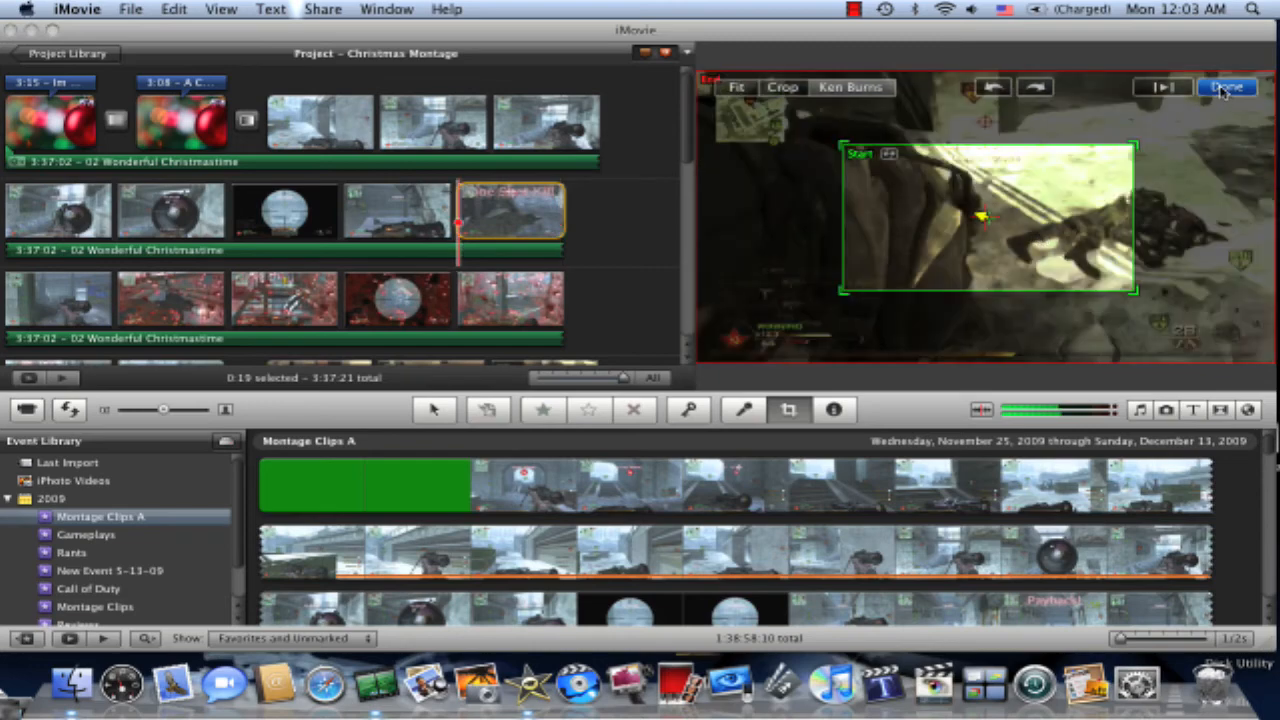
{"action": "left_click", "coordinate": [1225, 87]}
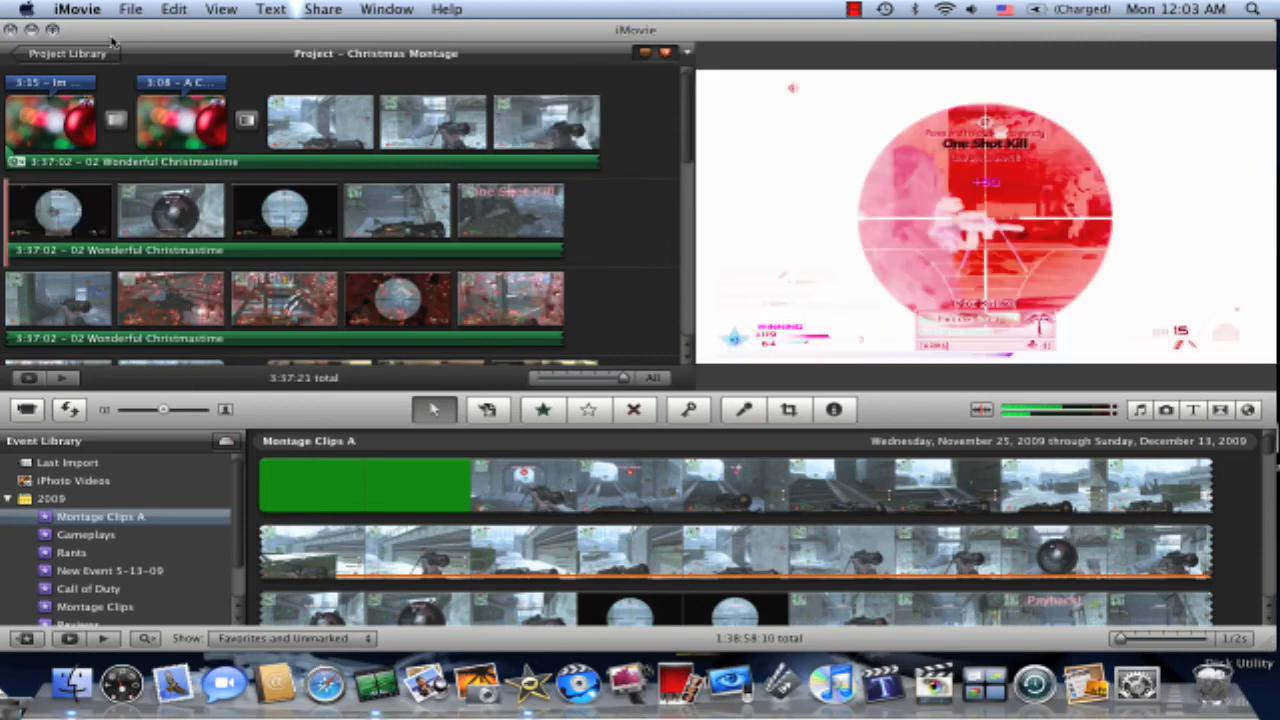
Hide iMovie from its application menu to reveal the desktop.
{"action": "left_click", "coordinate": [77, 9]}
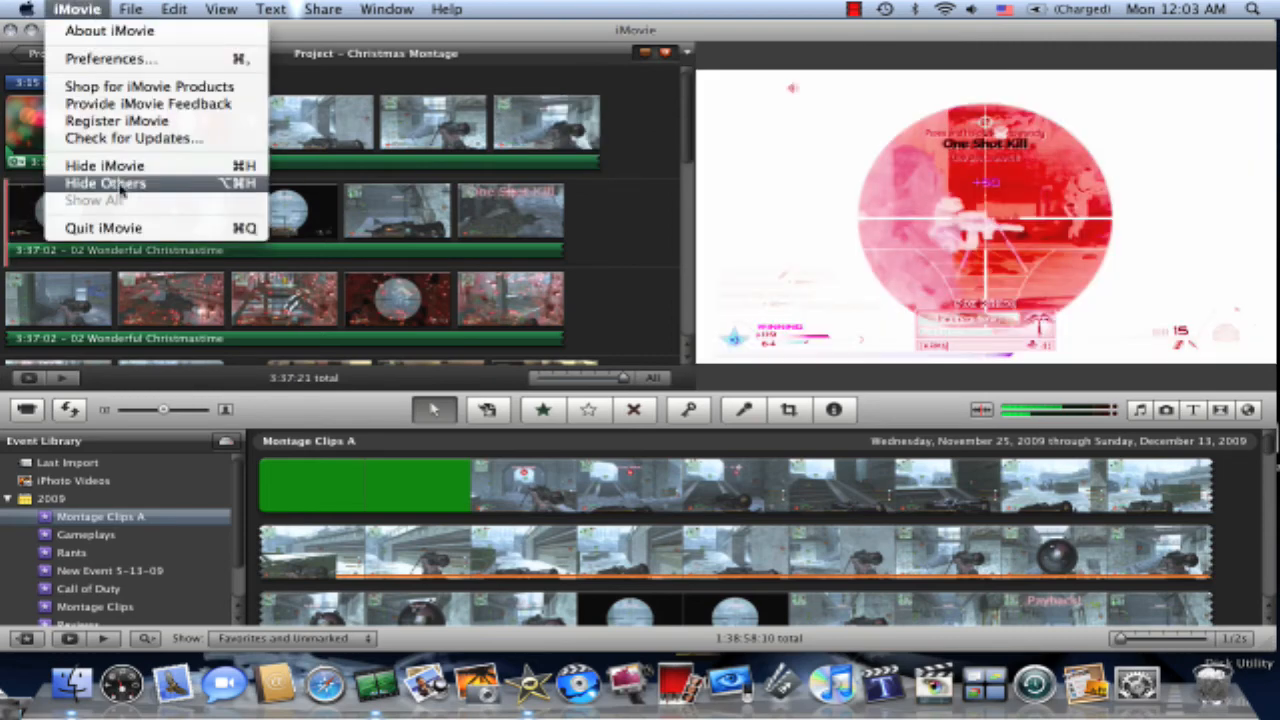
{"action": "left_click", "coordinate": [105, 183]}
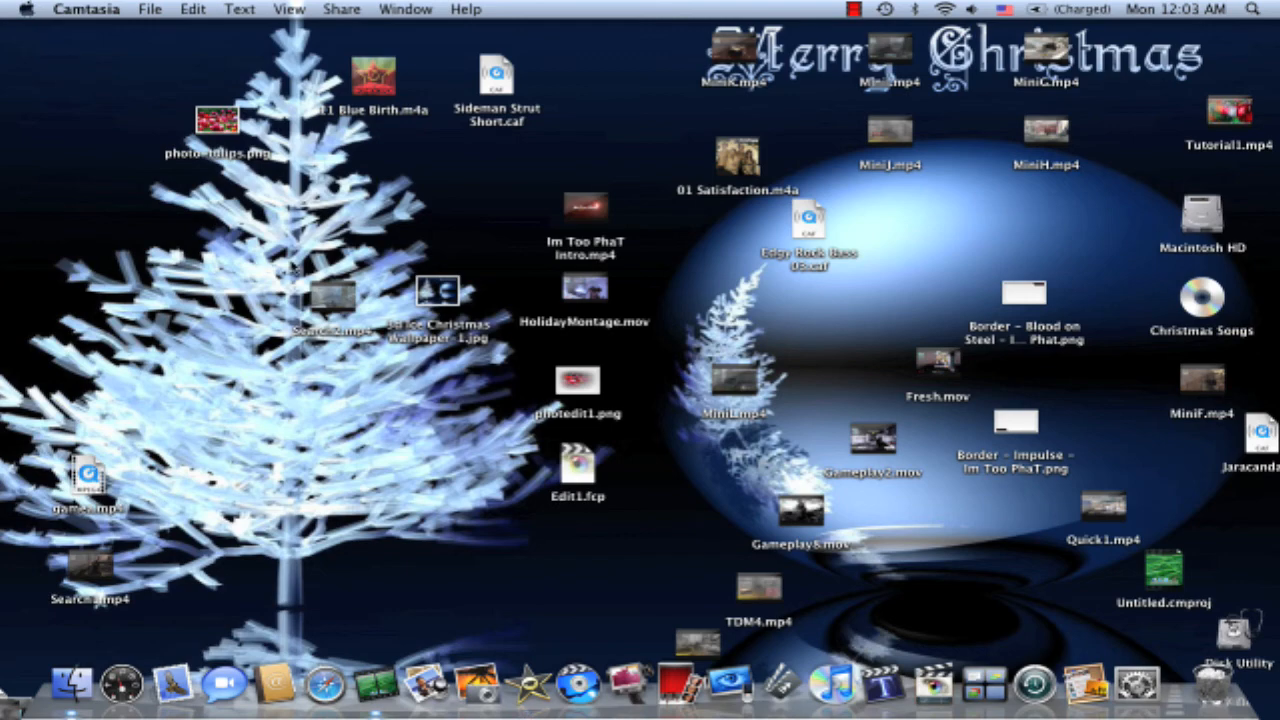
{"action": "mouse_move", "coordinate": [735, 466]}
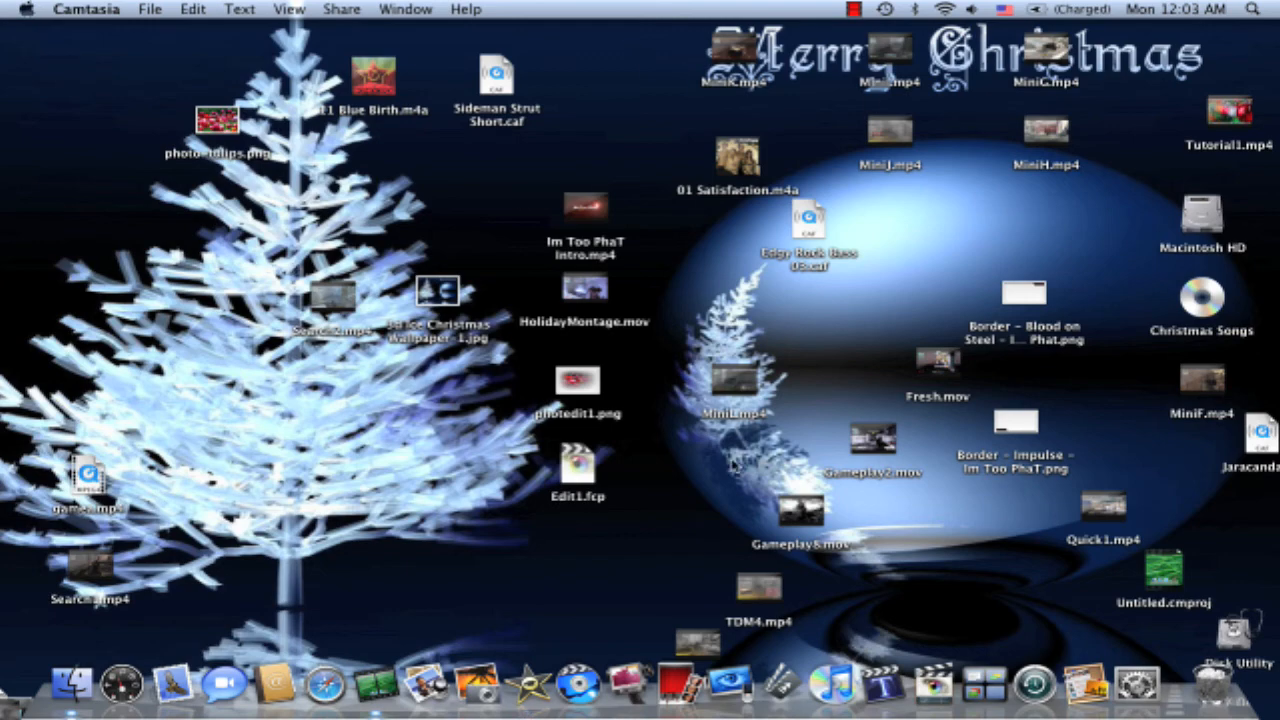